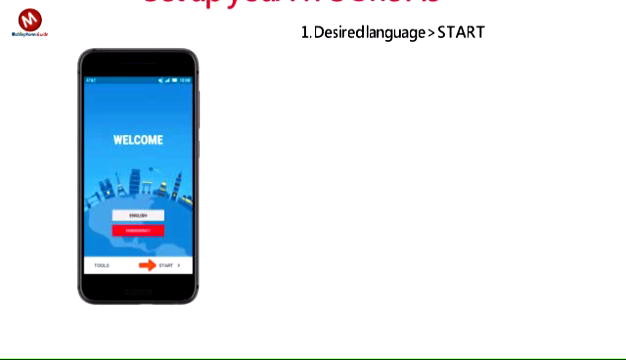
# Start setup in the chosen language and proceed to the terms of service
pyautogui.click(160, 264)
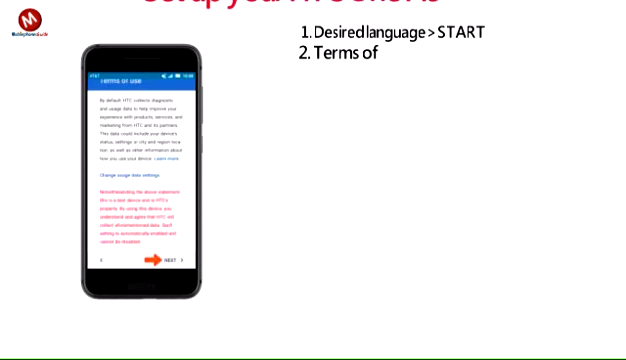
pyautogui.click(156, 264)
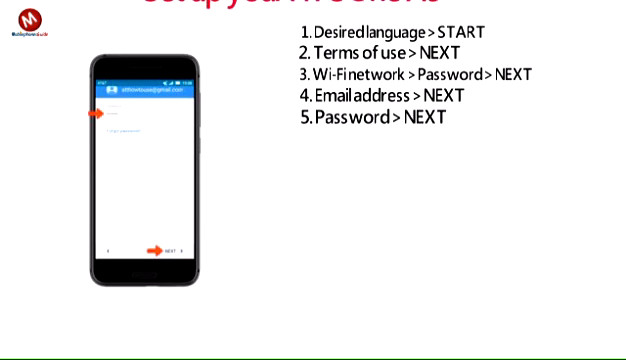
# Submit the account password to reach the agreement screen
pyautogui.click(164, 248)
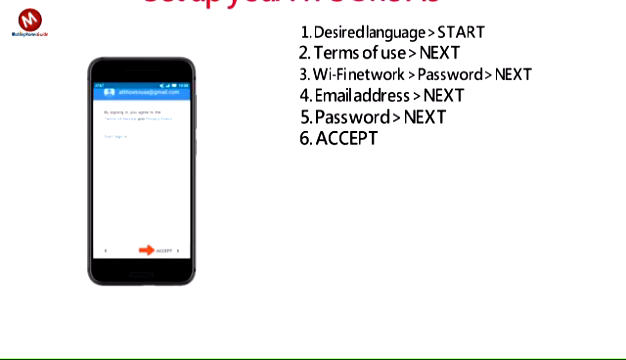
# Accept the account terms and confirm the Google services choices to reach phone protection
pyautogui.click(150, 248)
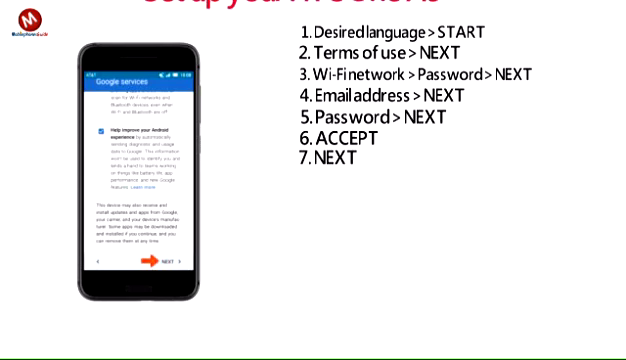
pyautogui.click(168, 260)
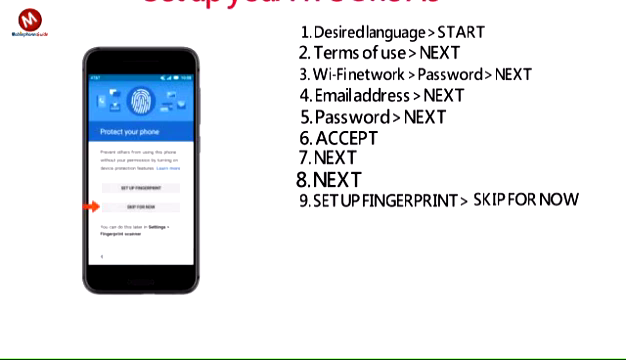
# Skip fingerprint setup for now and add '11. FINISH' to the numbered step list
pyautogui.click(136, 206)
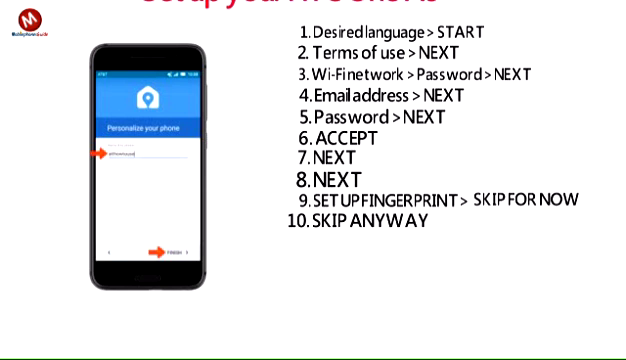
pyautogui.write('11. FINISH')
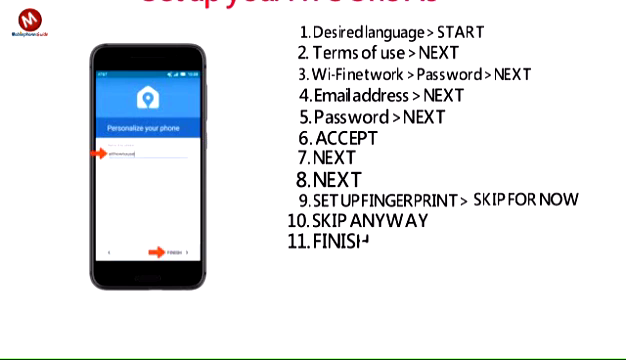